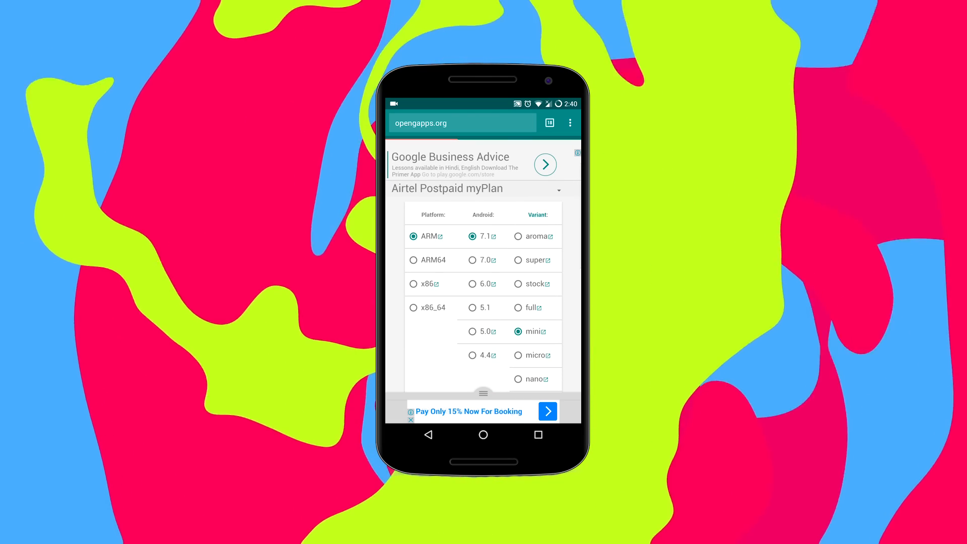
Choose the ARM, Android 7.1, mini GApps package, then dismiss the camera shortcuts popup
{"action": "left_click", "coordinate": [533, 283]}
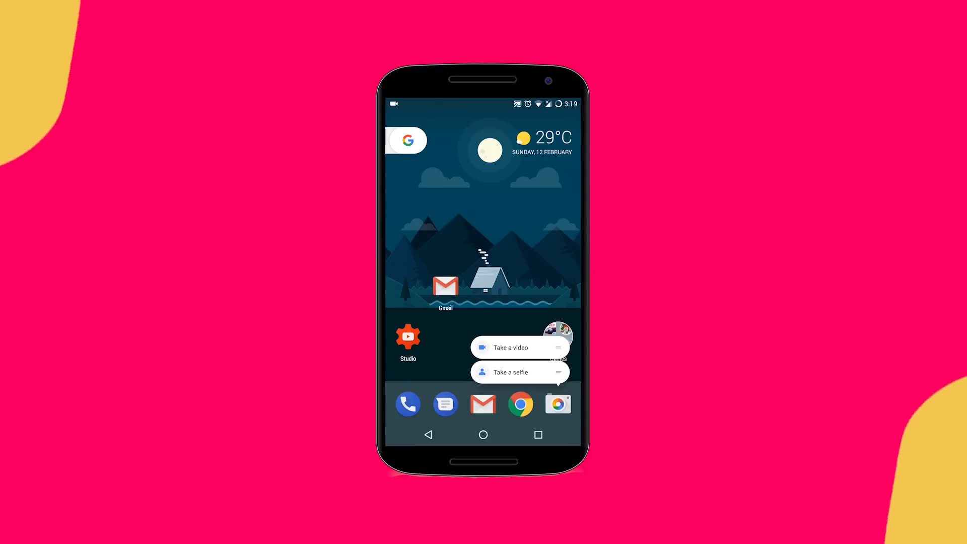
{"action": "left_click", "coordinate": [406, 140]}
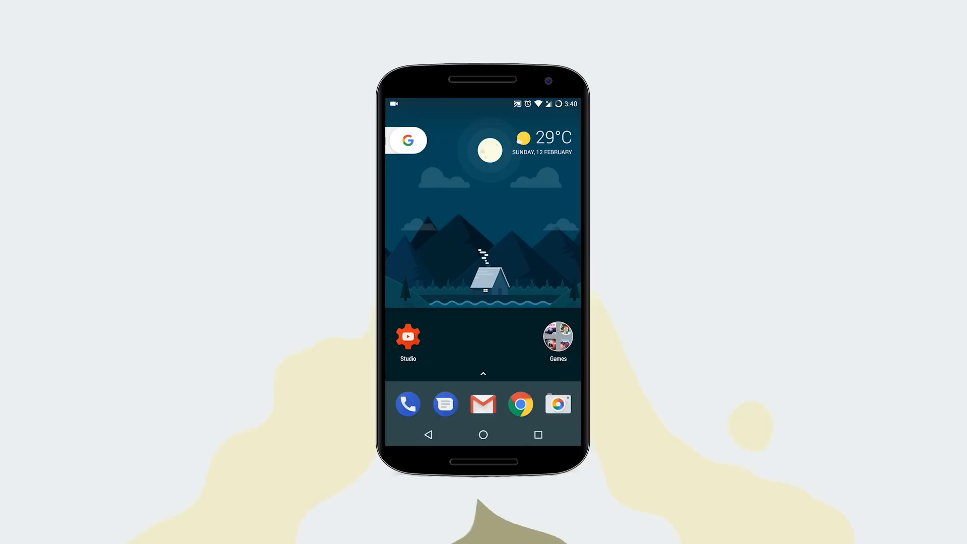
{"action": "left_click", "coordinate": [542, 143]}
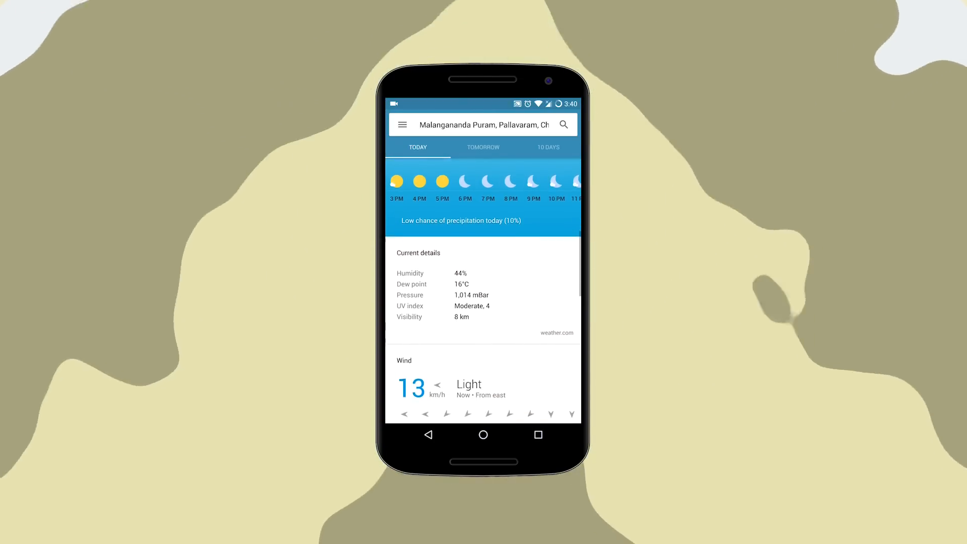
Browse the ten-day forecast, expand Saturday 18 Feb, and return to today's 29°C Mostly Sunny
{"action": "left_click", "coordinate": [547, 146]}
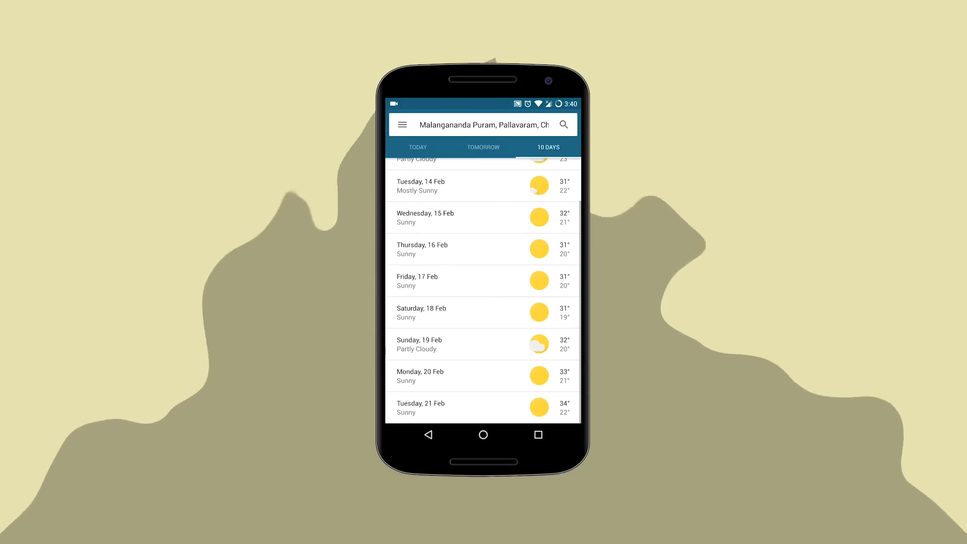
{"action": "left_click", "coordinate": [481, 311]}
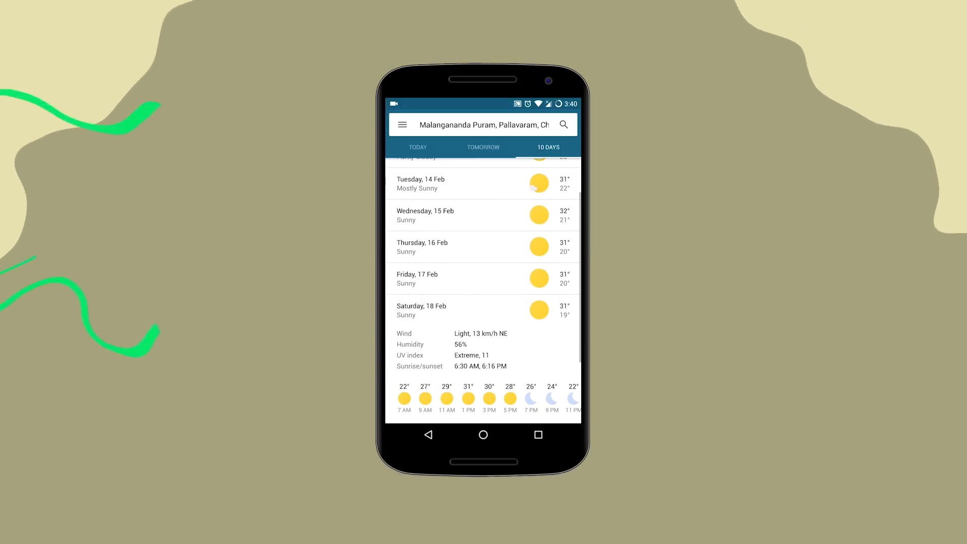
{"action": "left_click", "coordinate": [401, 124]}
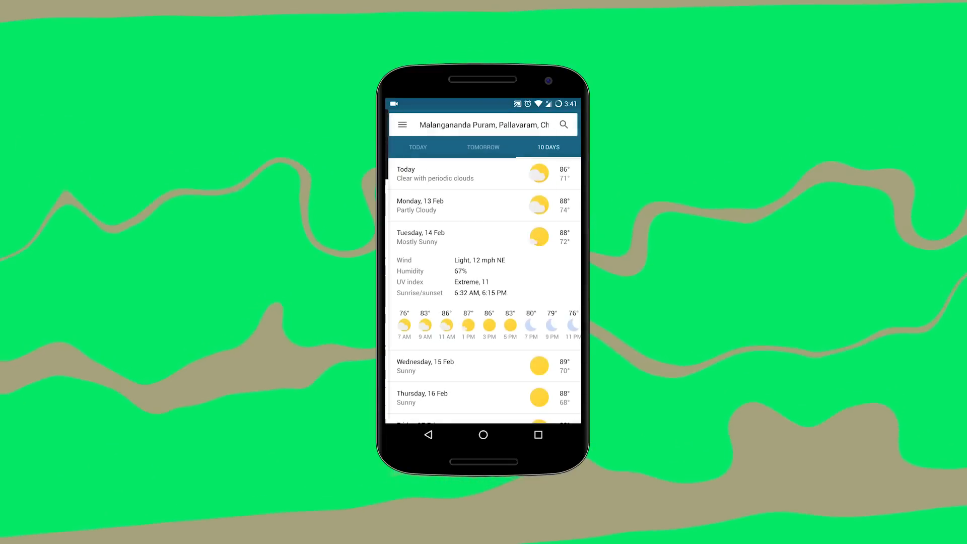
{"action": "left_click", "coordinate": [417, 147]}
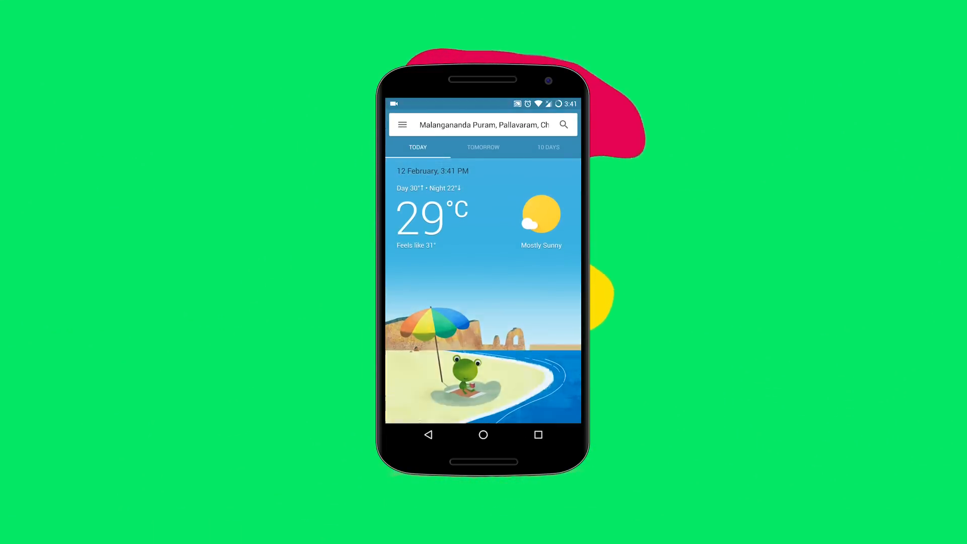
{"action": "scroll", "scroll_direction": "down", "scroll_amount": 3}
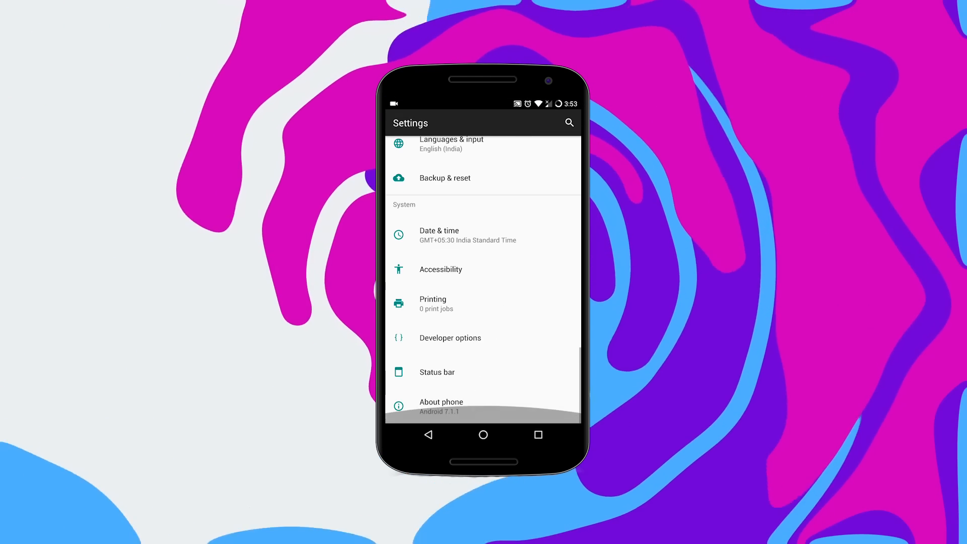
Set the status bar's battery status style to Circle
{"action": "left_click", "coordinate": [436, 372]}
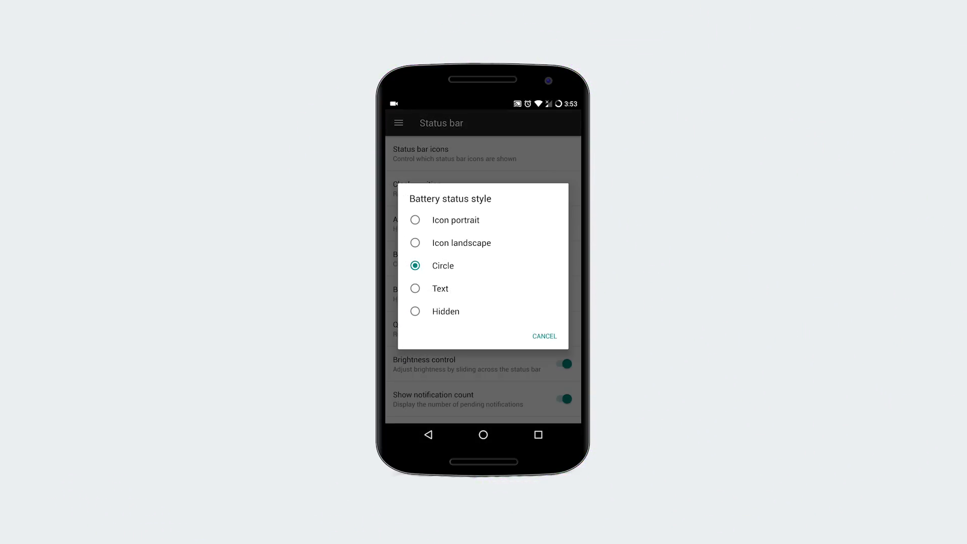
{"action": "left_click", "coordinate": [544, 336]}
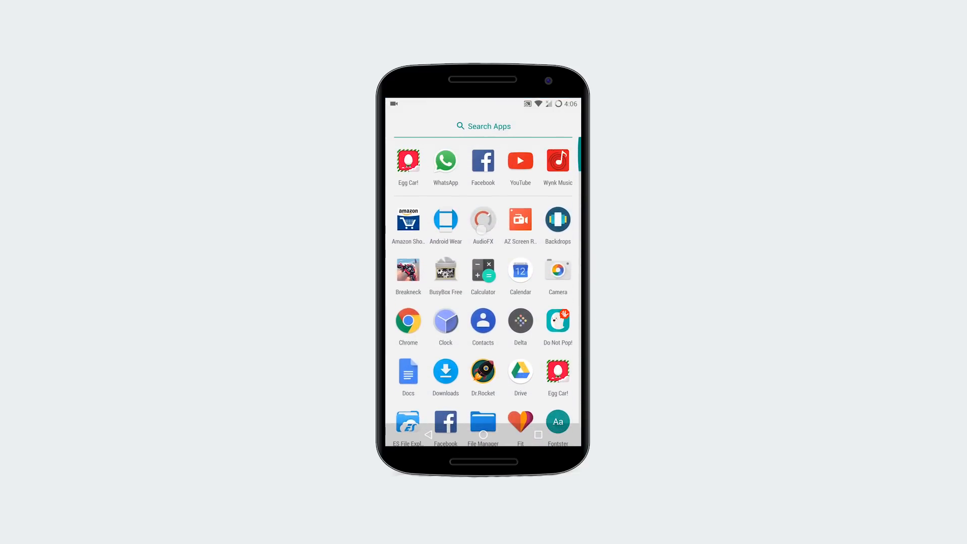
Open AudioFX with effects on, Flat preset, bass at 15% and second effect at 20%
{"action": "left_click", "coordinate": [483, 220]}
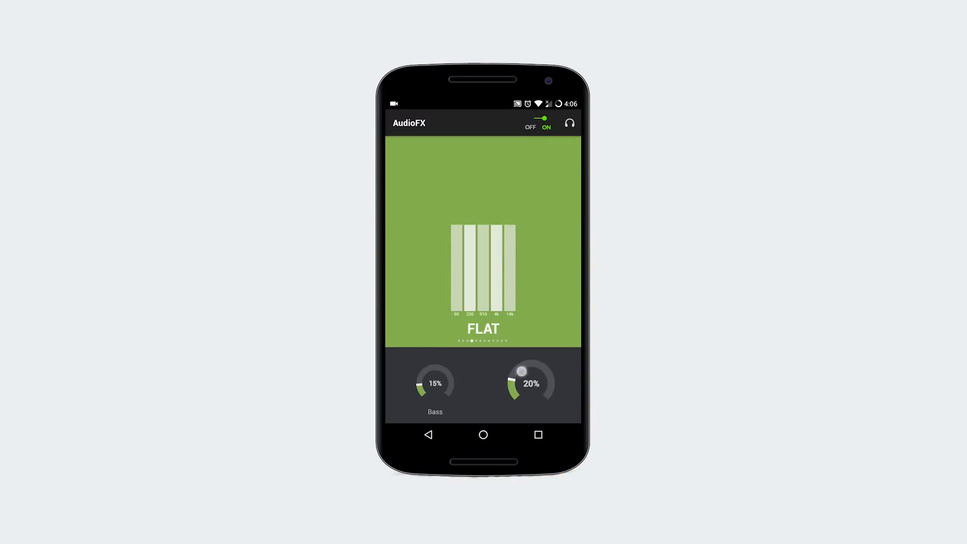
{"action": "left_click", "coordinate": [568, 123]}
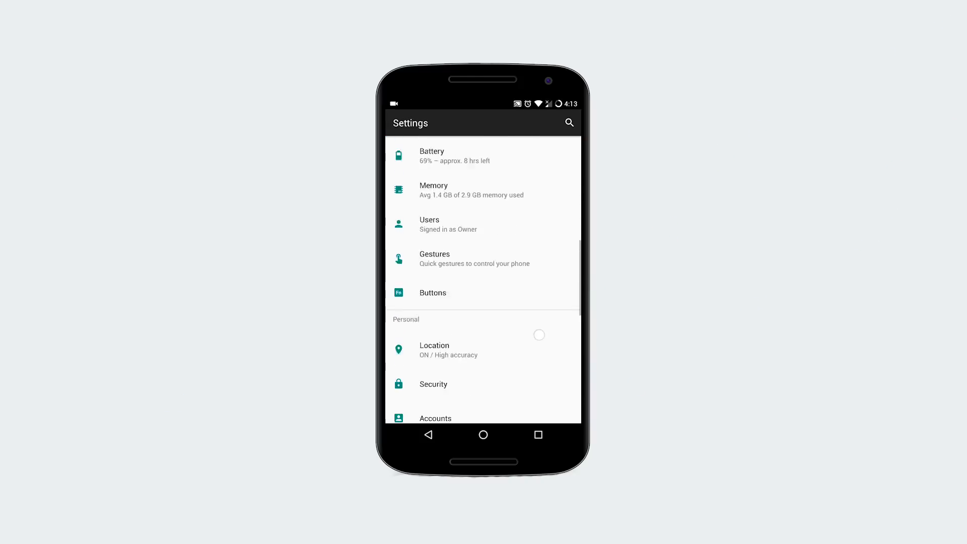
View the rotation settings, then open Expanded desktop, switched off with no apps hiding anything
{"action": "scroll", "scroll_direction": "up", "scroll_amount": 3}
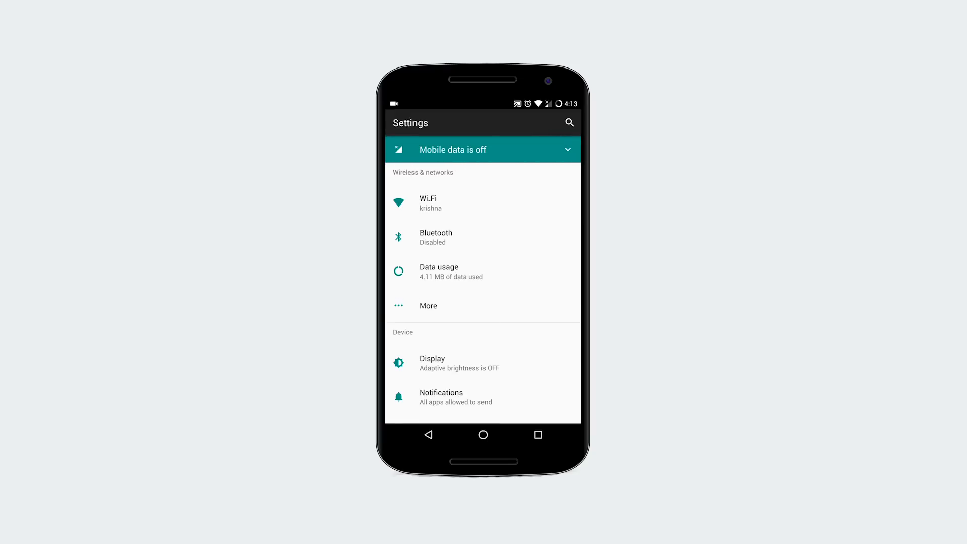
{"action": "scroll", "scroll_direction": "up", "scroll_amount": 3}
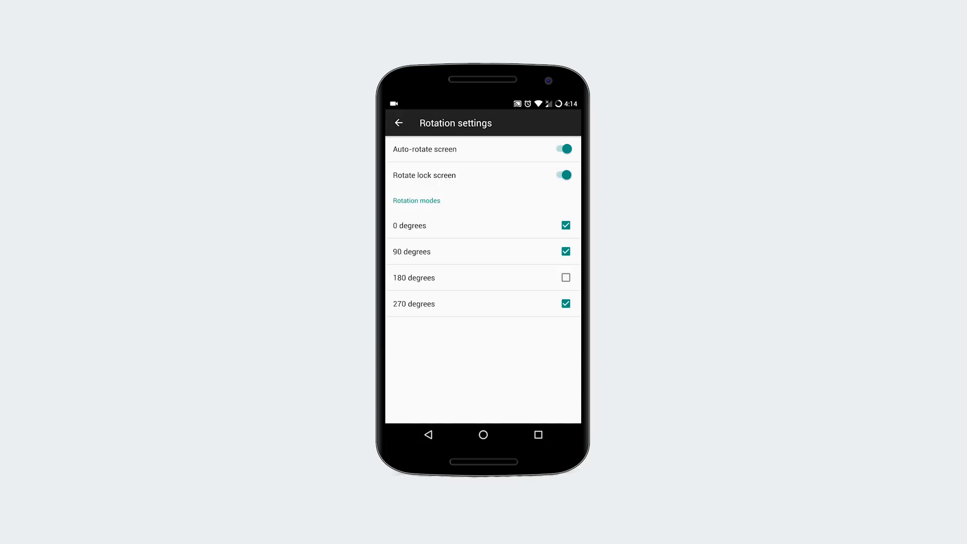
{"action": "left_click", "coordinate": [398, 123]}
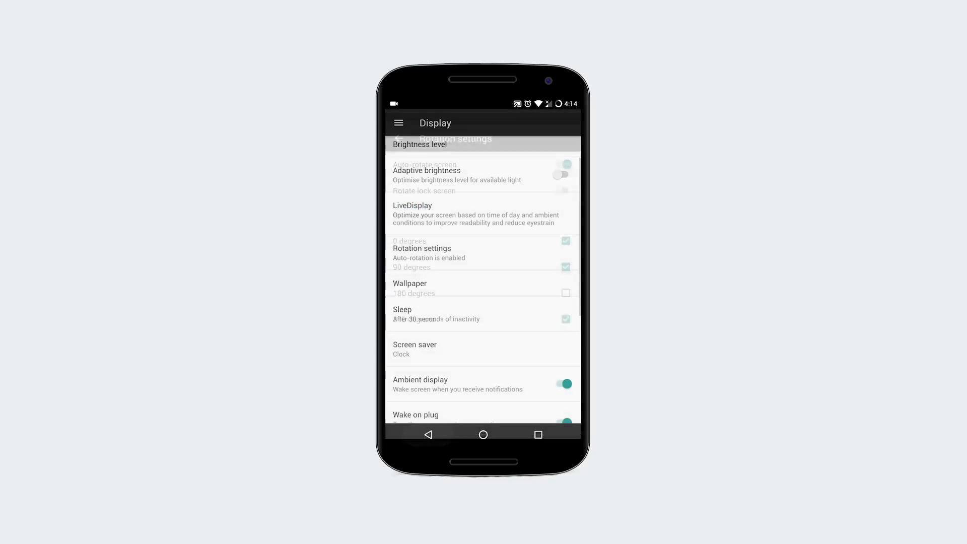
{"action": "scroll", "scroll_direction": "down", "scroll_amount": 3}
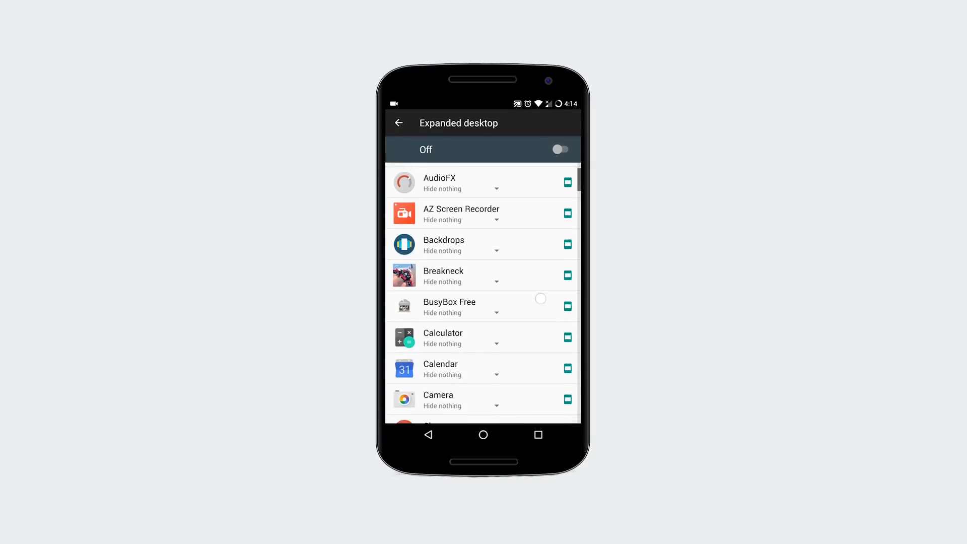
{"action": "left_click", "coordinate": [560, 149]}
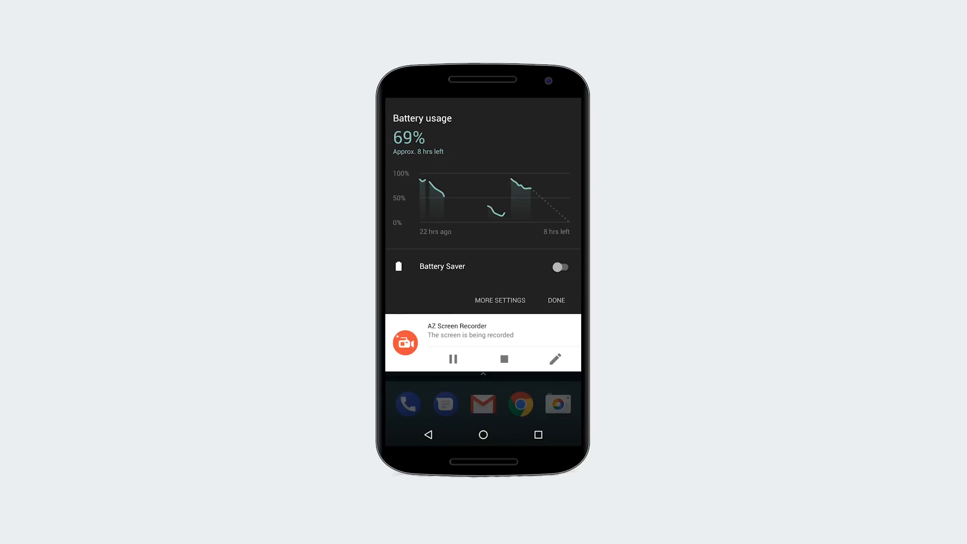
Open the full battery settings, showing 69% with Battery Saver off
{"action": "left_click", "coordinate": [555, 300]}
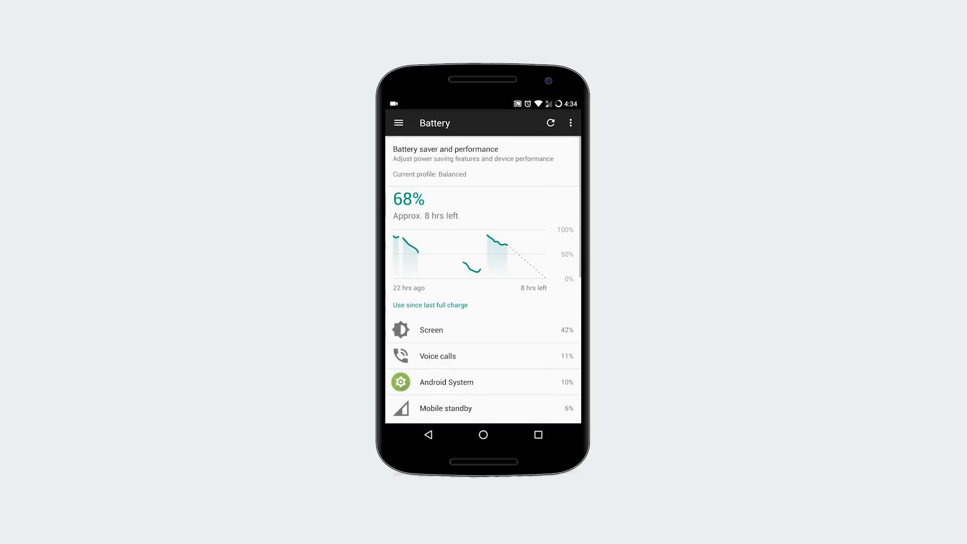
{"action": "left_click", "coordinate": [569, 123]}
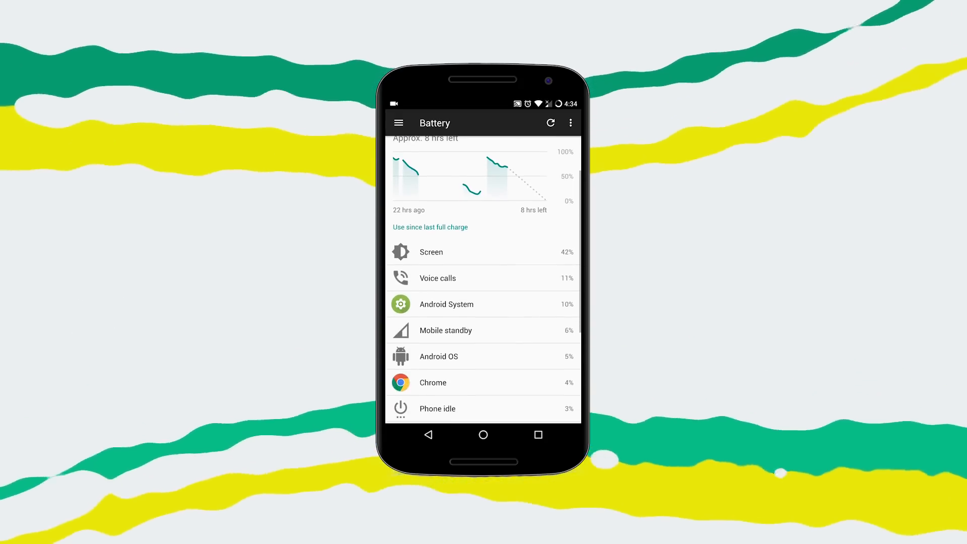
{"action": "scroll", "scroll_direction": "down", "scroll_amount": 3}
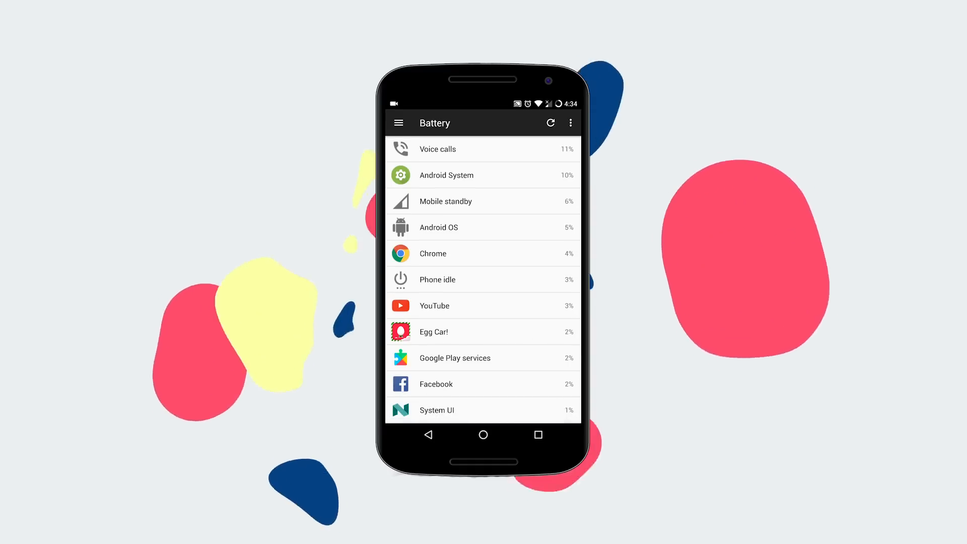
{"action": "scroll", "scroll_direction": "down", "scroll_amount": 3}
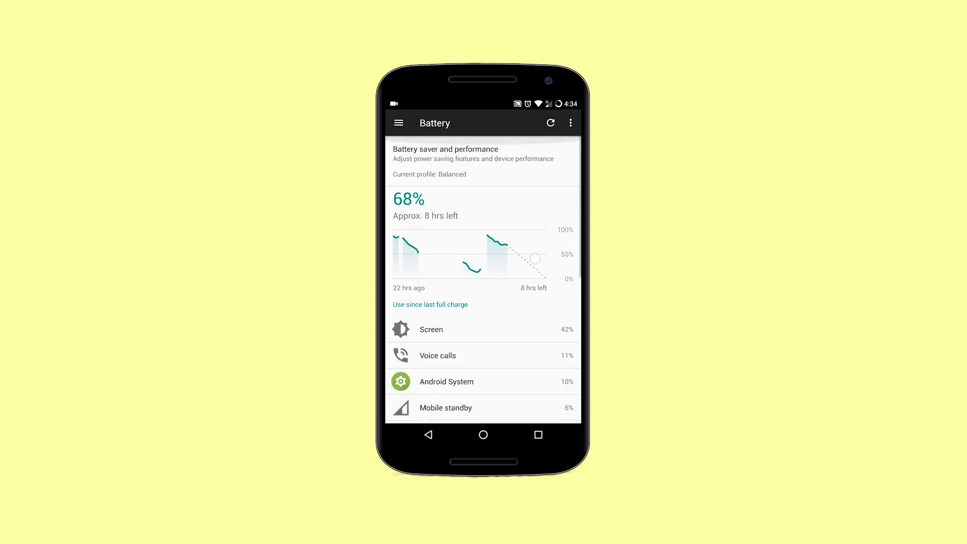
Set the performance profile to Performance, leaving automatic power saver at Never
{"action": "left_click", "coordinate": [445, 162]}
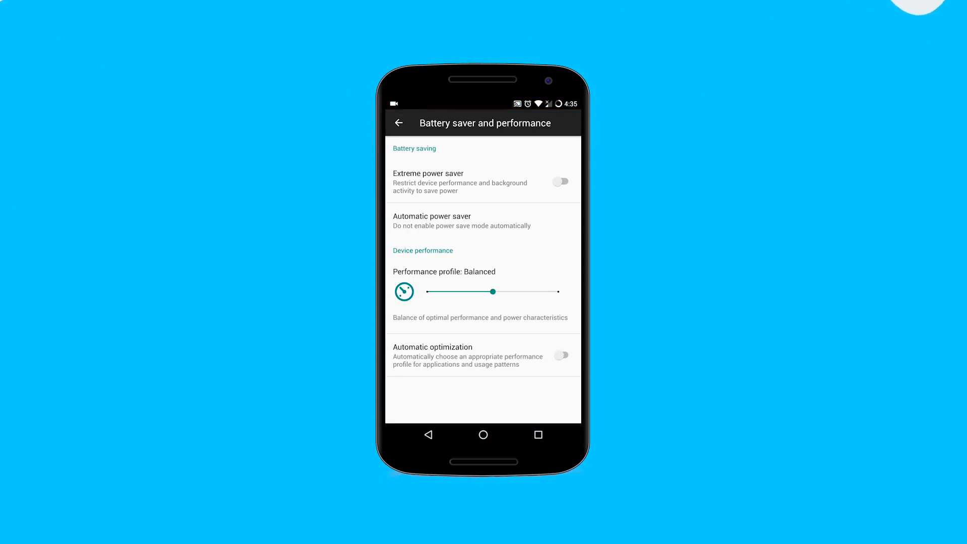
{"action": "left_click", "coordinate": [461, 225]}
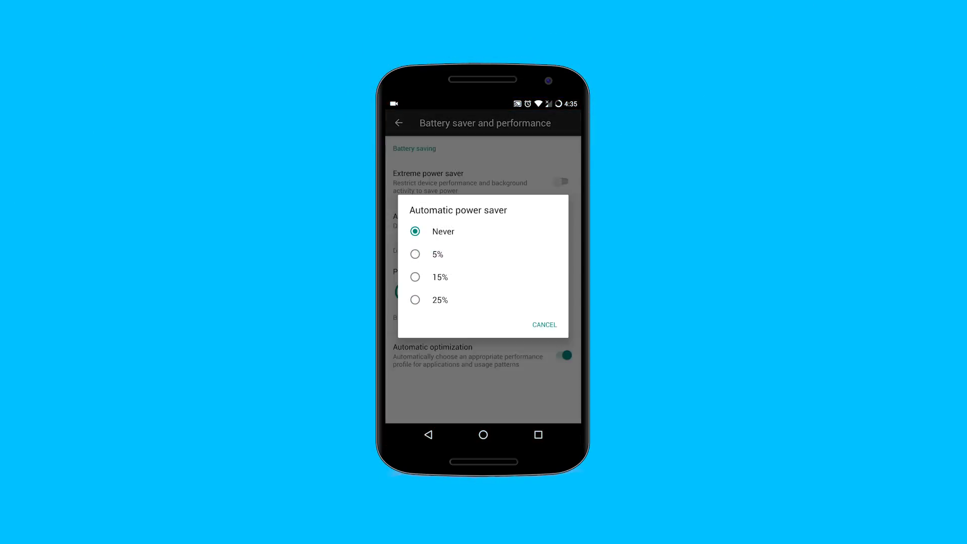
{"action": "left_click", "coordinate": [544, 325]}
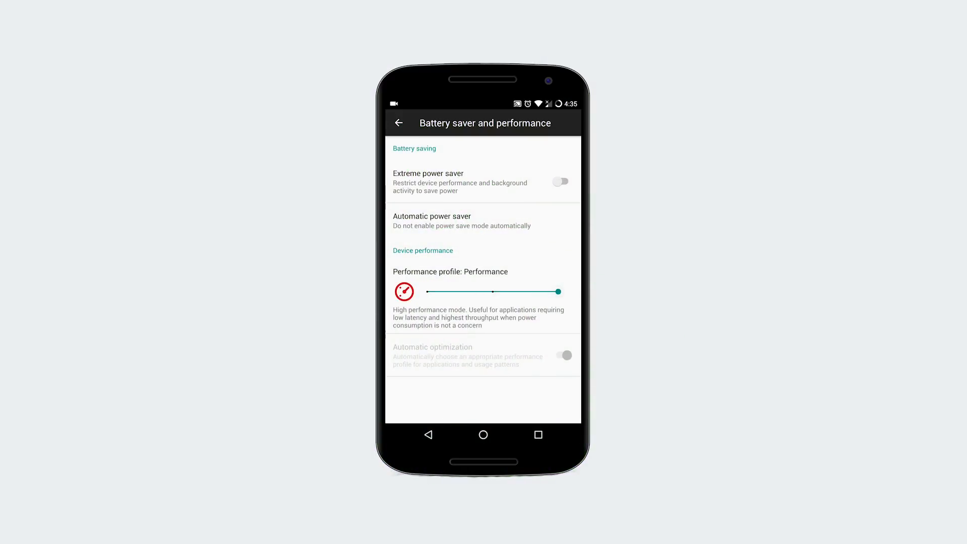
{"action": "left_click", "coordinate": [398, 123]}
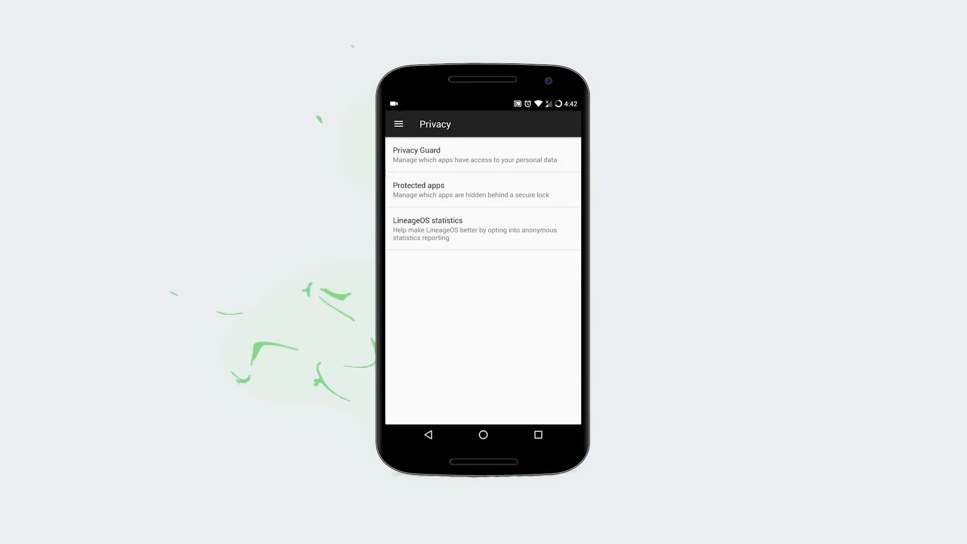
Protect AudioFX under Privacy > Protected apps, then browse Developer options toward Root access
{"action": "left_click", "coordinate": [427, 434]}
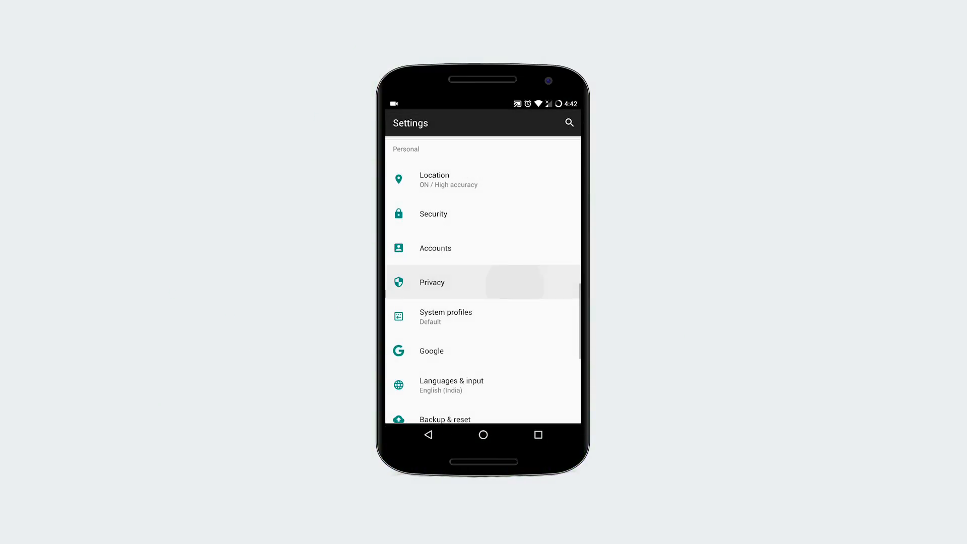
{"action": "left_click", "coordinate": [432, 282]}
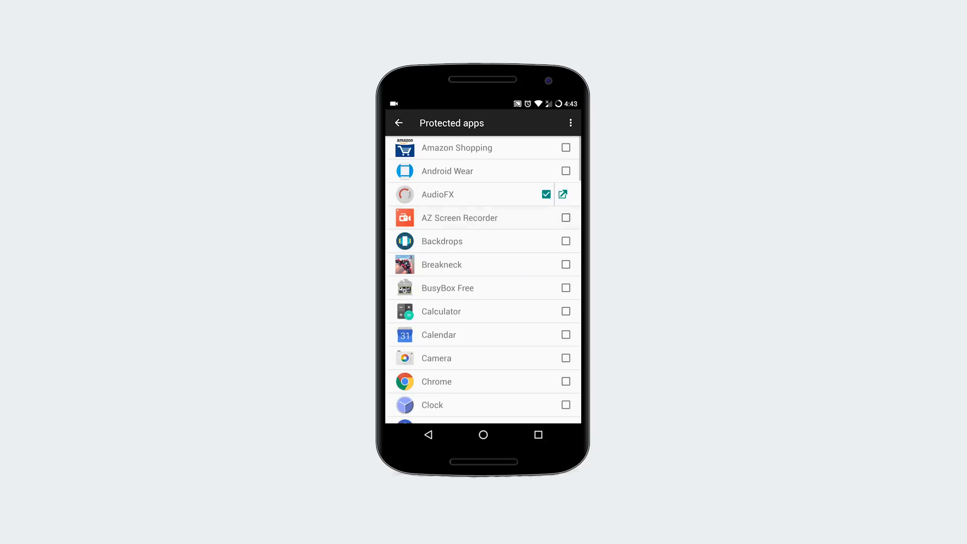
{"action": "left_click", "coordinate": [564, 217]}
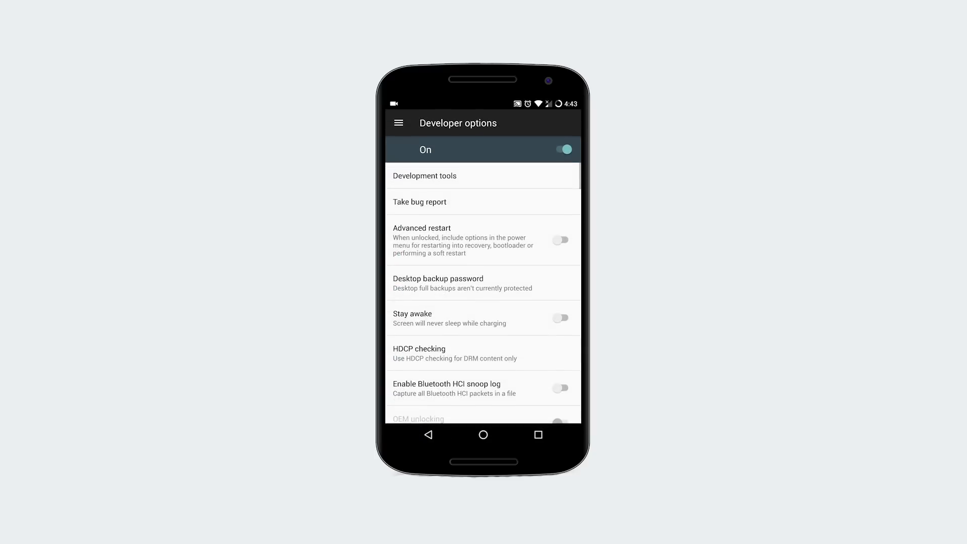
{"action": "scroll", "scroll_direction": "down", "scroll_amount": 3}
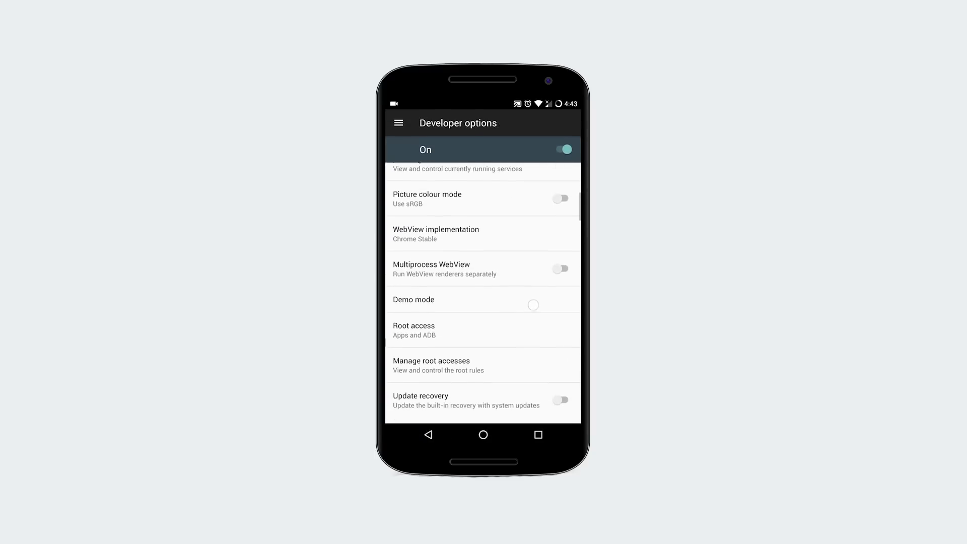